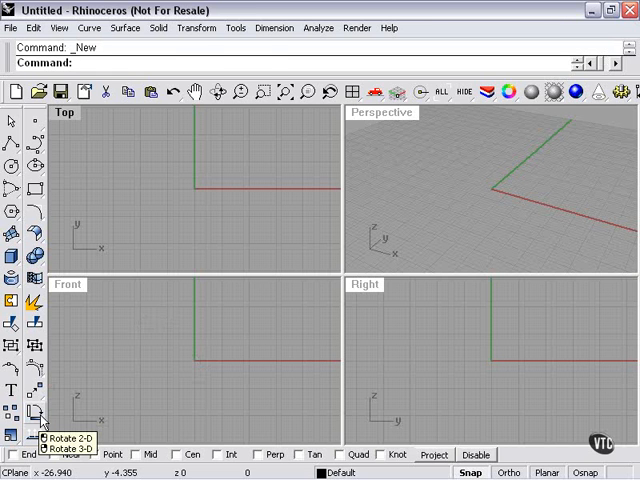
Draw an arc-shaped interpolated curve in the Top viewport after browsing the Transform menu.
click(204, 28)
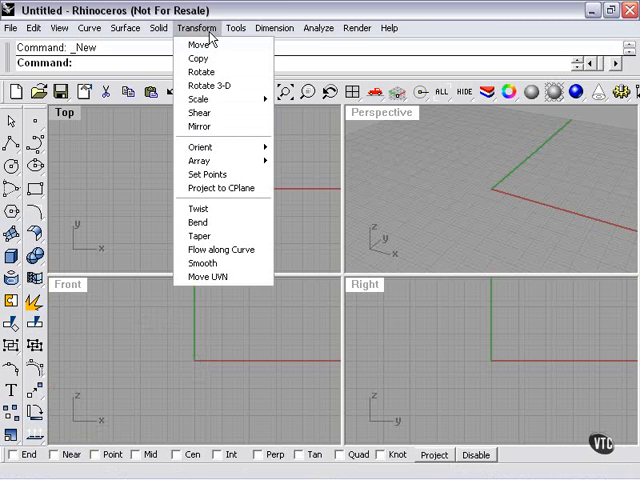
mouse_move(218, 72)
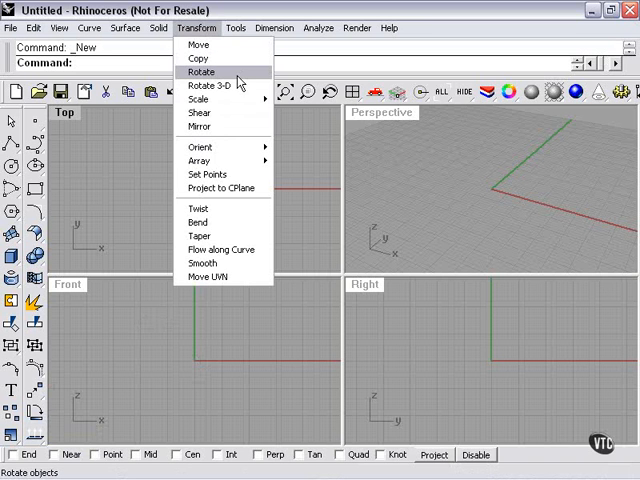
mouse_move(212, 84)
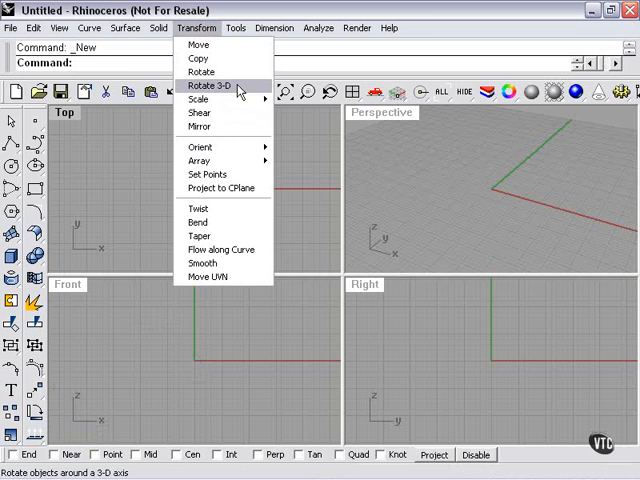
click(248, 204)
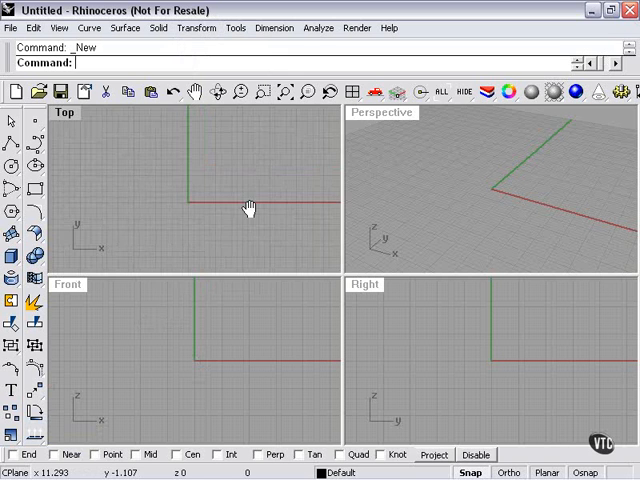
mouse_move(90, 188)
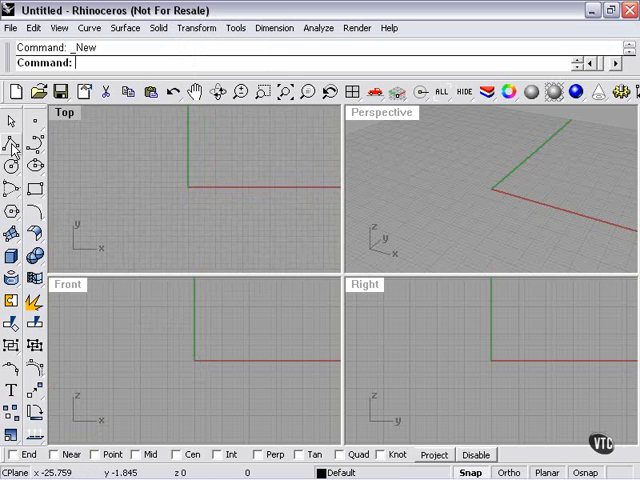
click(12, 156)
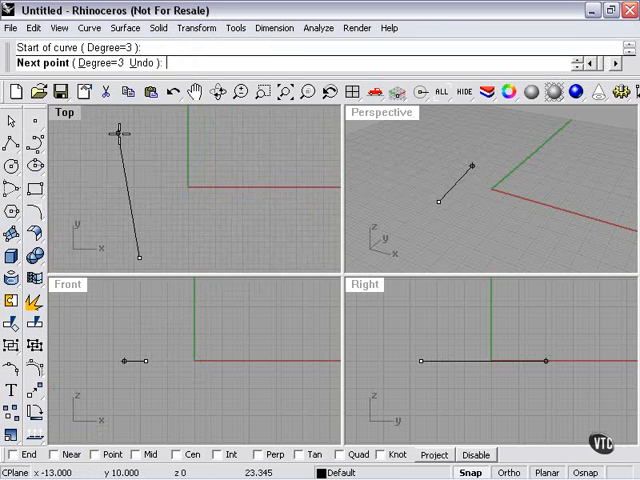
click(300, 132)
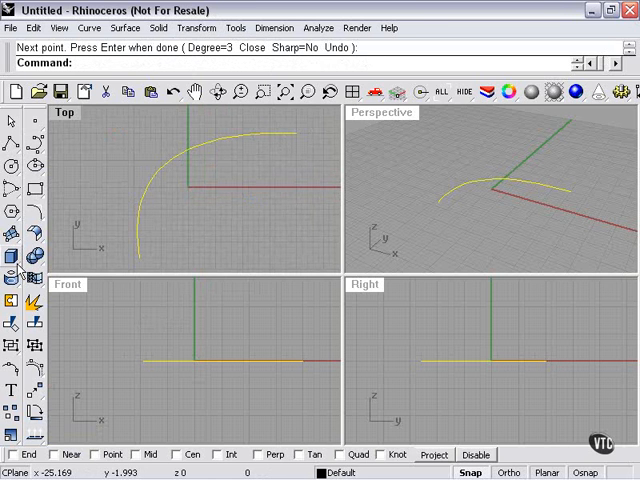
click(12, 264)
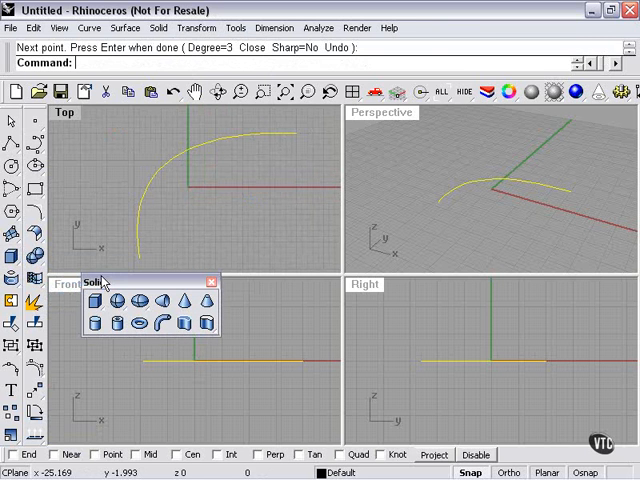
mouse_move(172, 322)
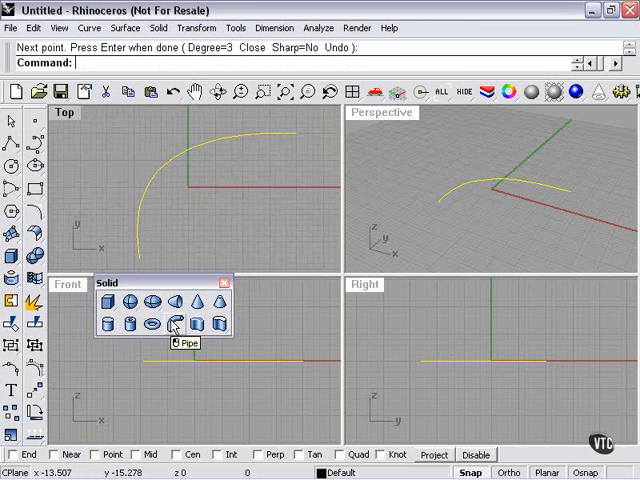
Create a Pipe solid along the curved arc.
click(172, 324)
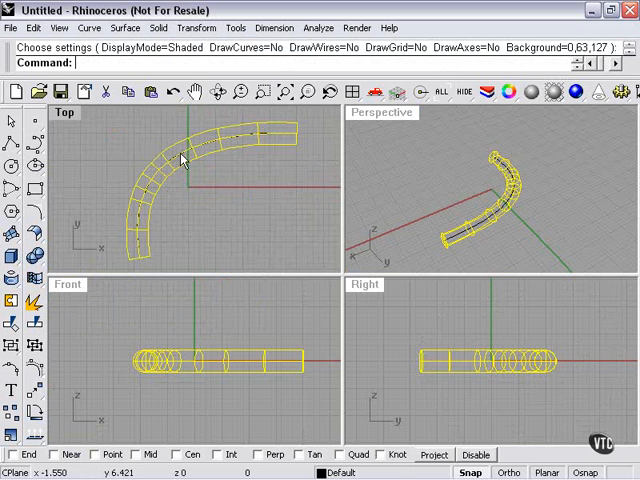
mouse_move(212, 150)
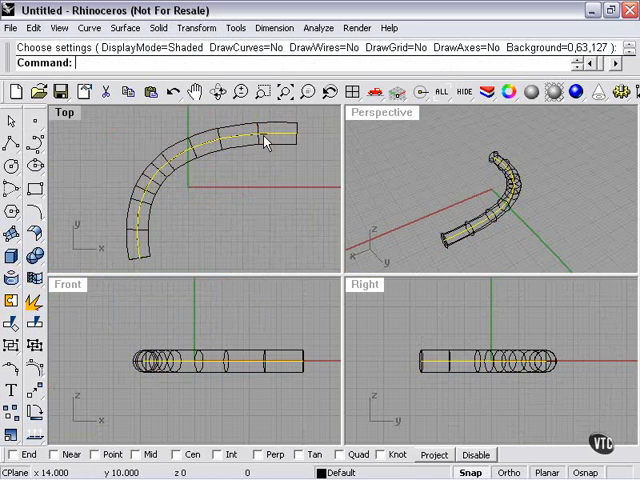
mouse_move(266, 144)
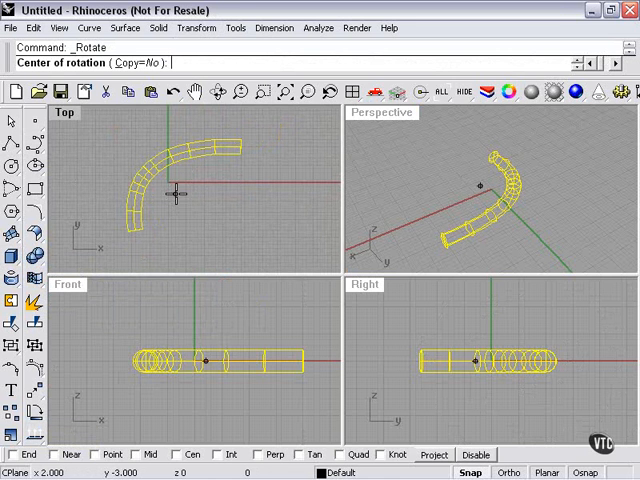
Place the Rotate centre beside the pipe in the Top viewport.
click(164, 184)
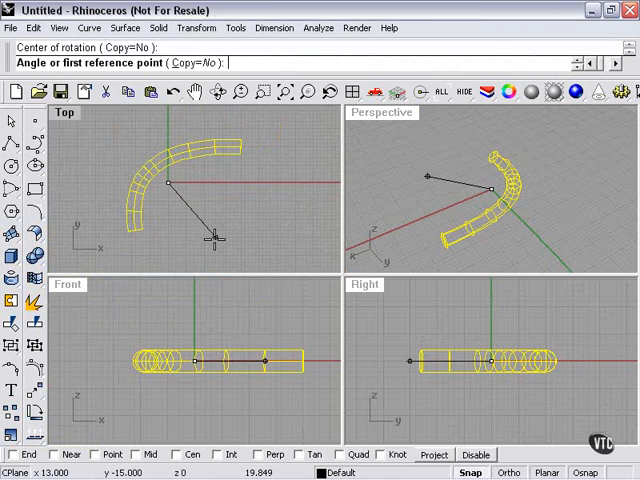
mouse_move(88, 156)
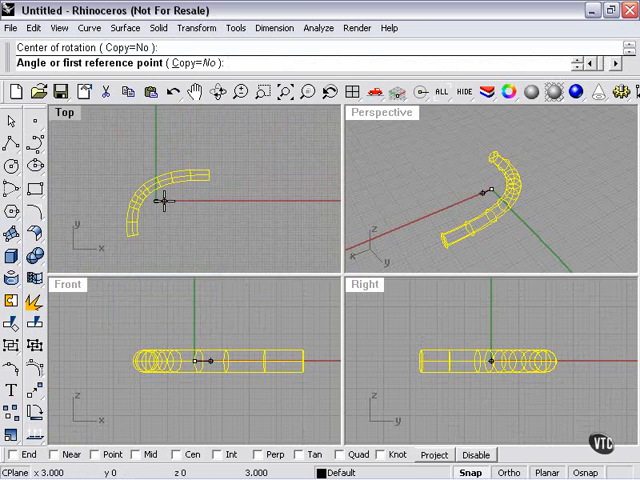
mouse_move(170, 200)
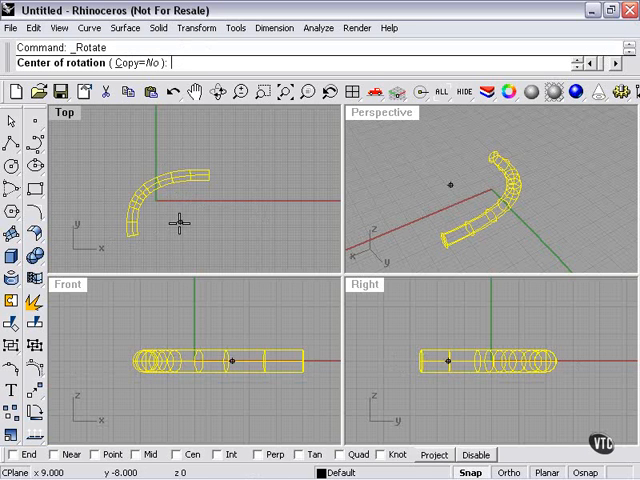
Set a new rotation centre near the pipe's end for a second Rotate.
click(158, 200)
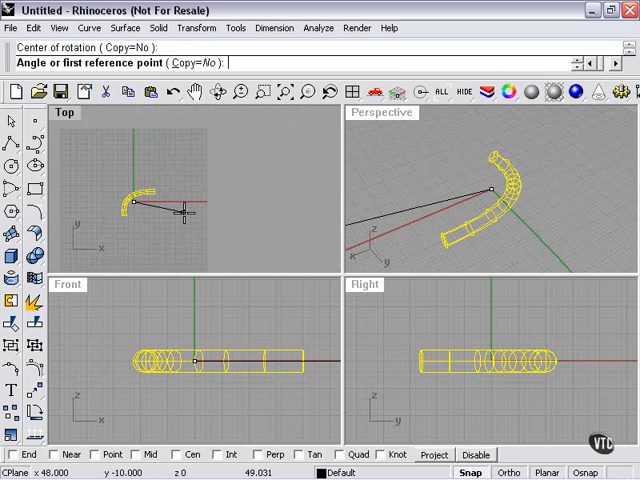
mouse_move(338, 198)
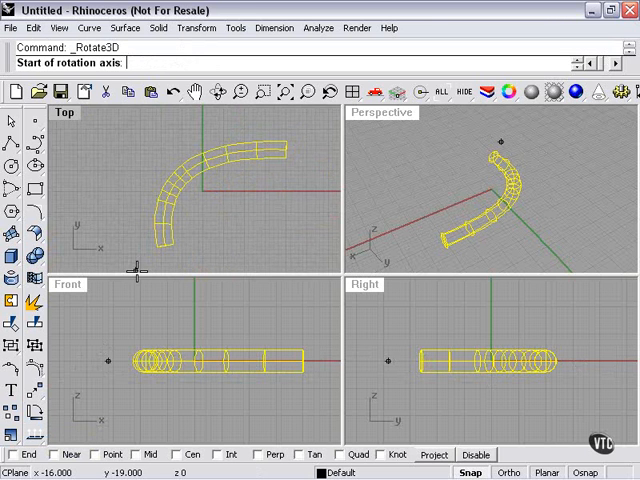
Rotate the pipe in plan about a picked centre using two reference points.
click(210, 192)
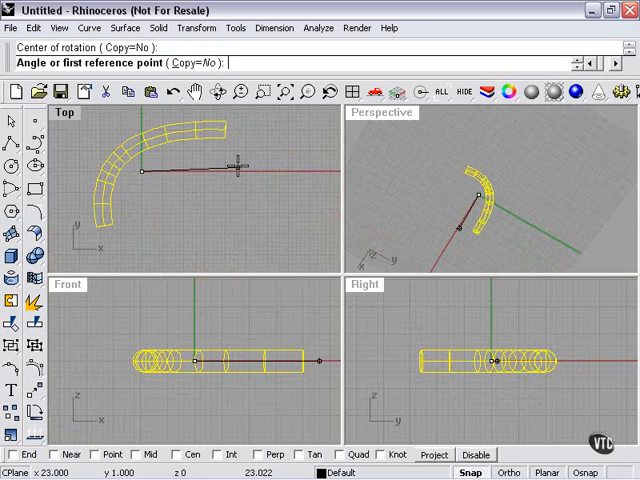
click(280, 168)
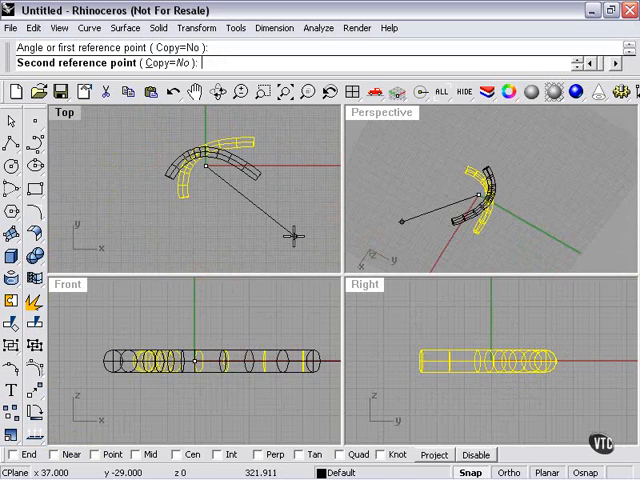
click(214, 164)
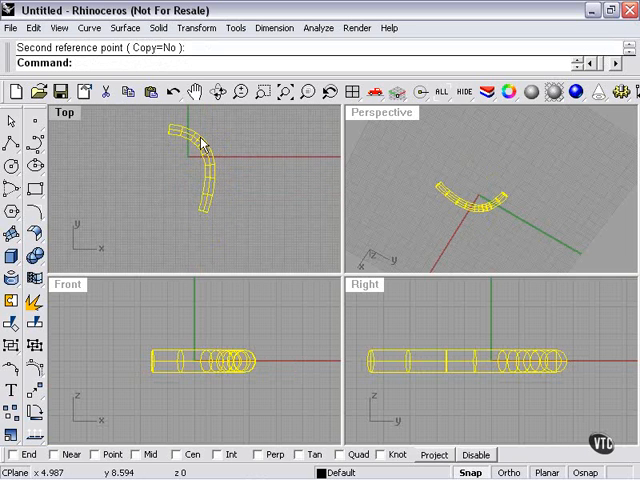
Rotate the pipe in 3D about a two-point axis picked in the Top viewport.
key(ctrl+z)
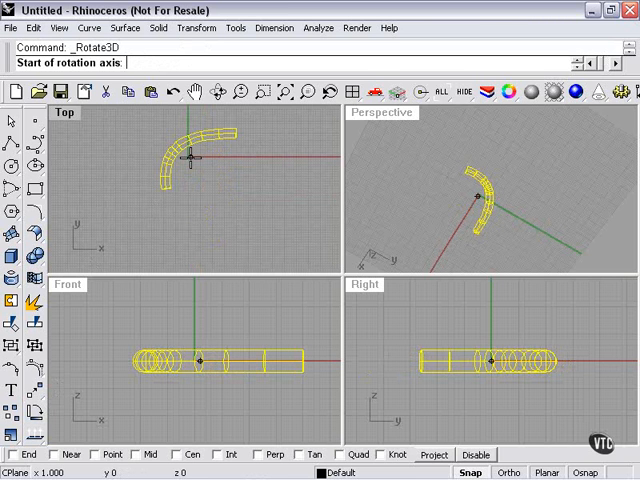
click(240, 160)
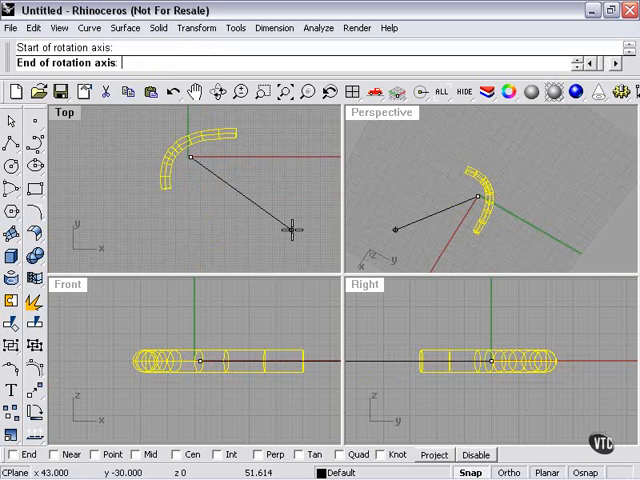
click(292, 228)
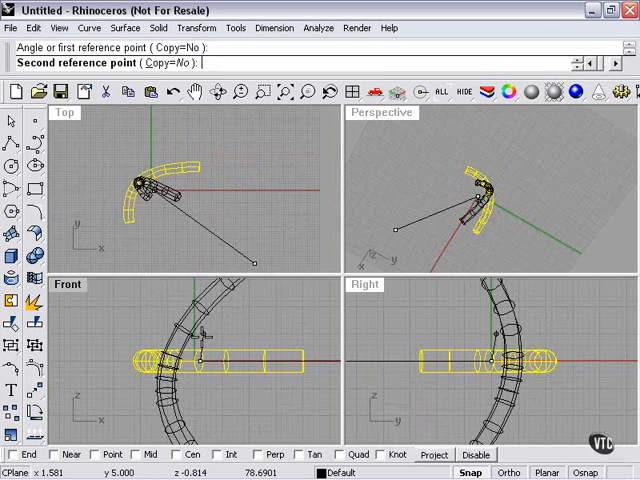
click(204, 362)
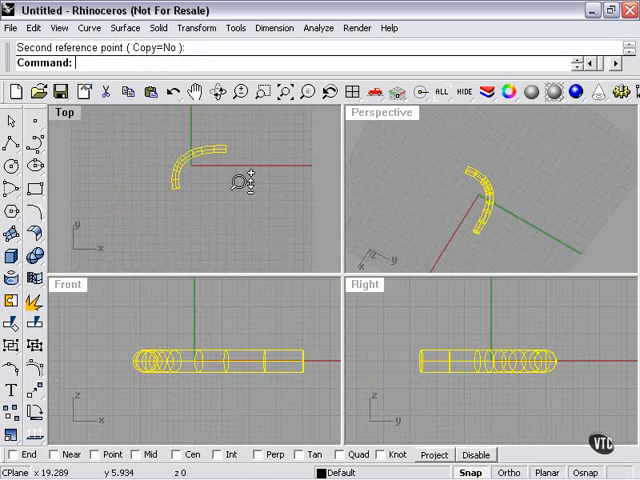
mouse_move(156, 130)
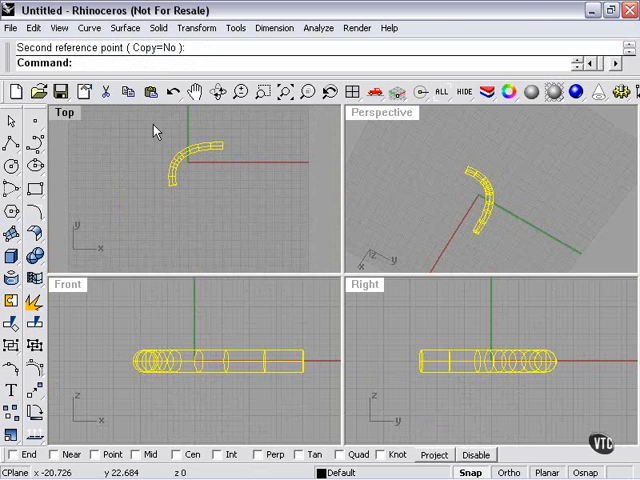